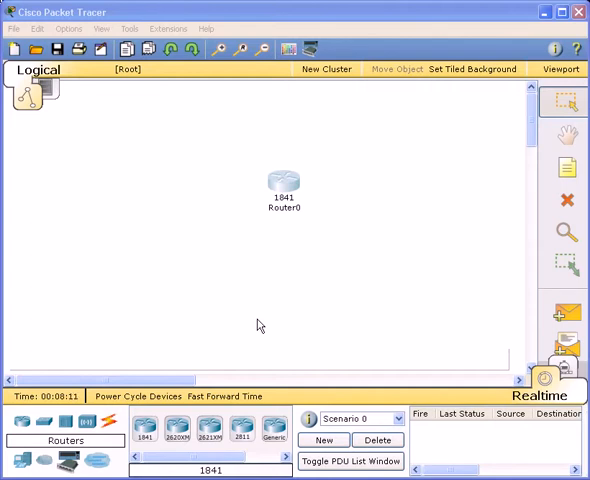
Open Router0's window to re-enter global configuration mode with the conf t shorthand.
double_click(284, 182)
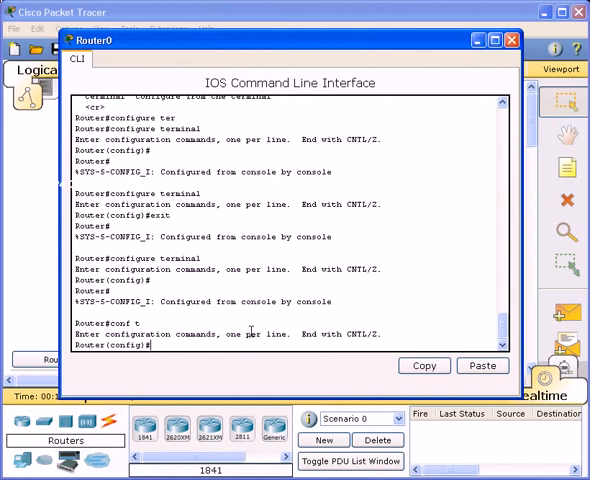